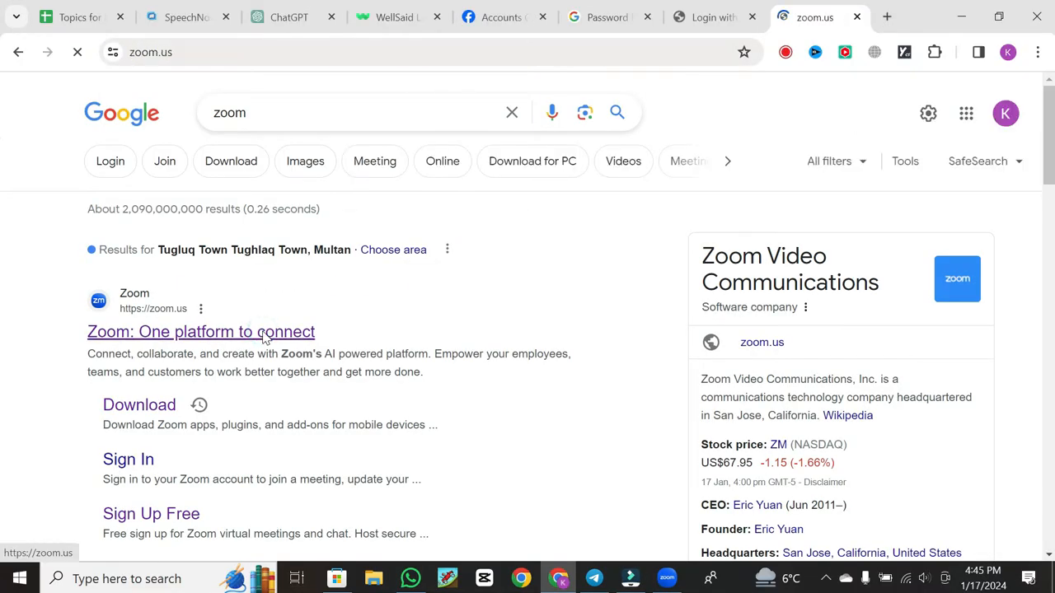
- From the zoom.us search result, sign in to the Zoom portal with a Google account
{"action": "left_click", "coordinate": [200, 331]}
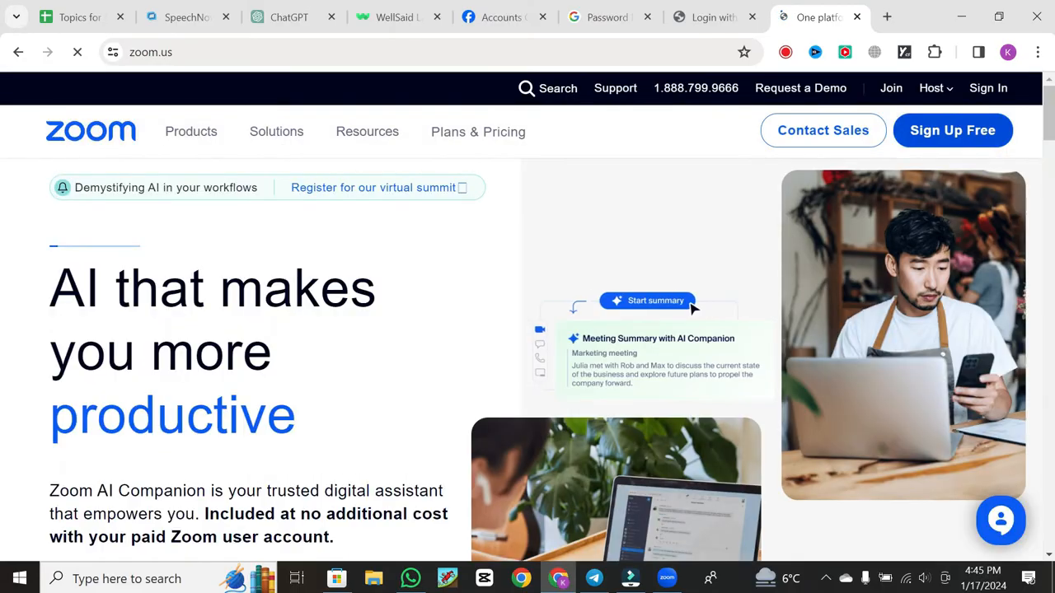
{"action": "left_click", "coordinate": [988, 88]}
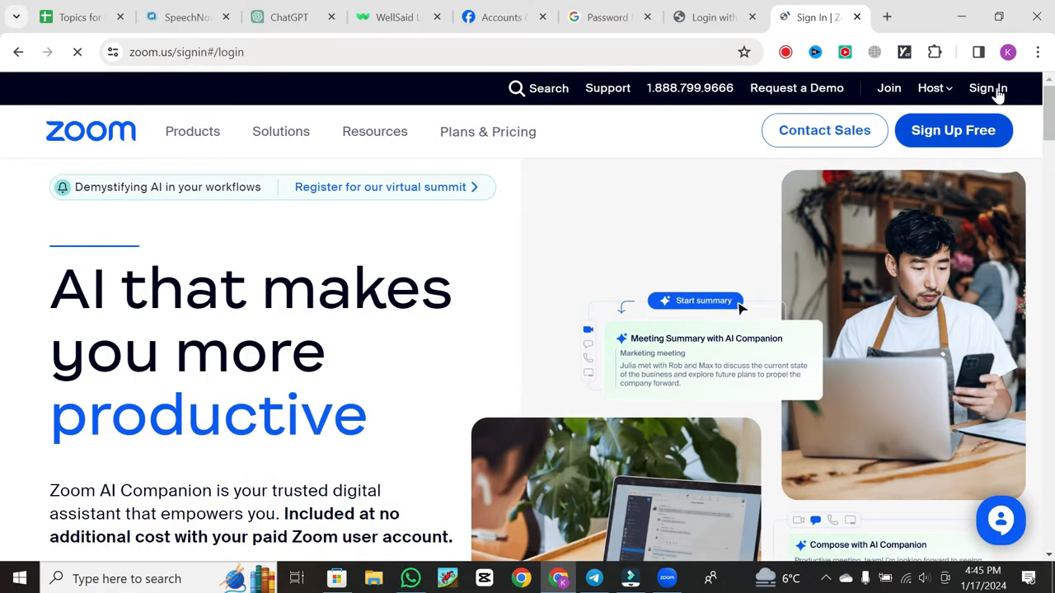
{"action": "left_click", "coordinate": [988, 88]}
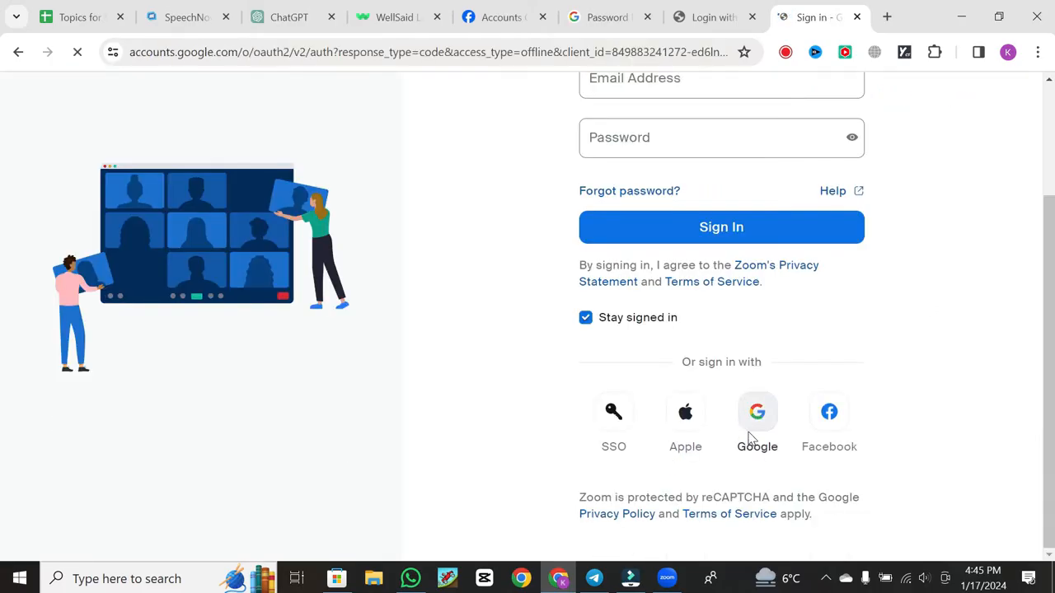
{"action": "left_click", "coordinate": [756, 412]}
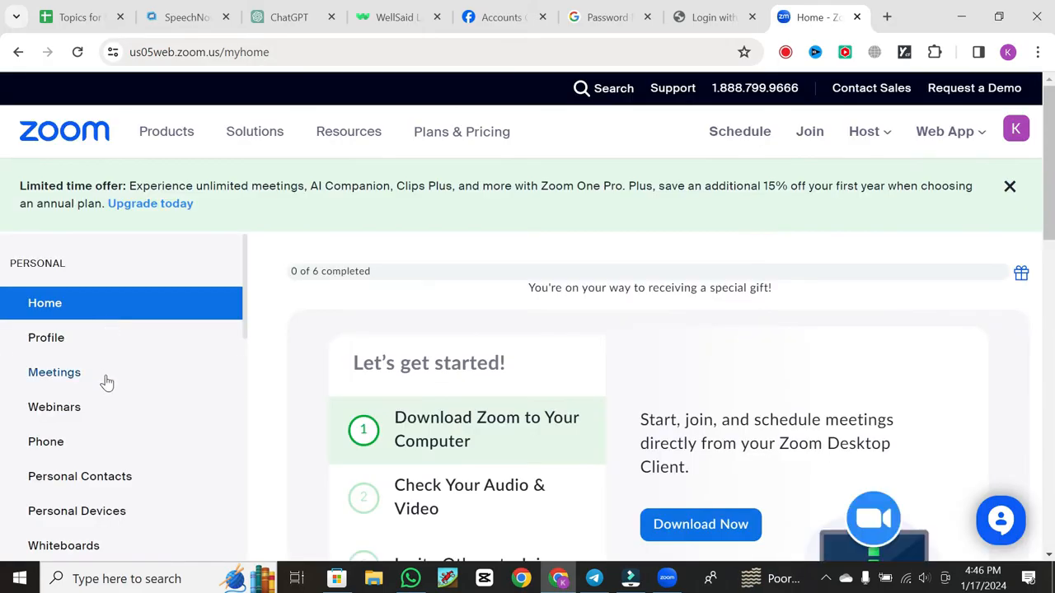
- Go to the Meetings page and open the Schedule a Meeting form
{"action": "left_click", "coordinate": [55, 372]}
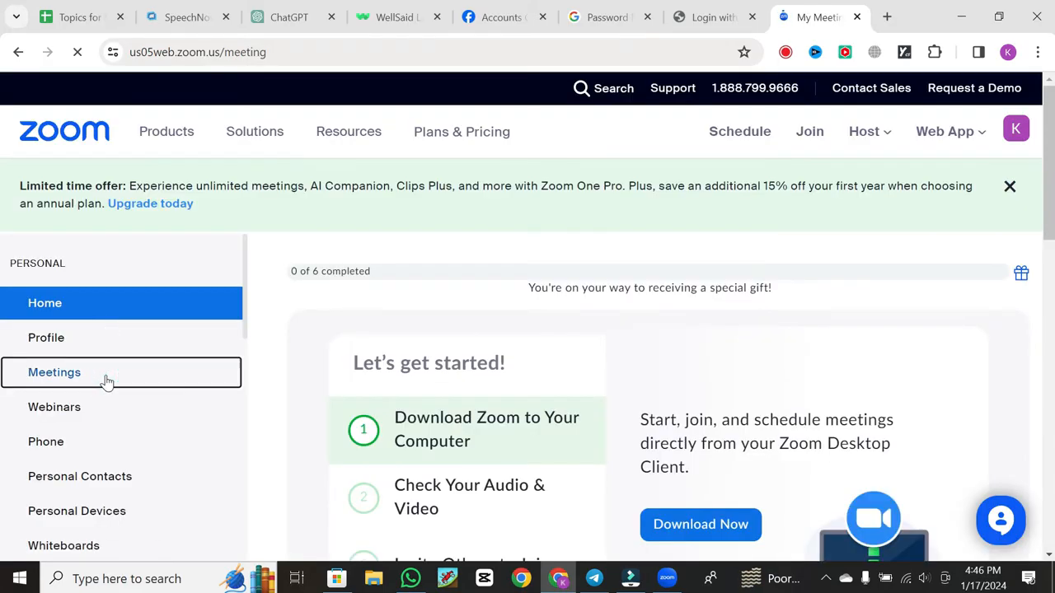
{"action": "left_click", "coordinate": [55, 372]}
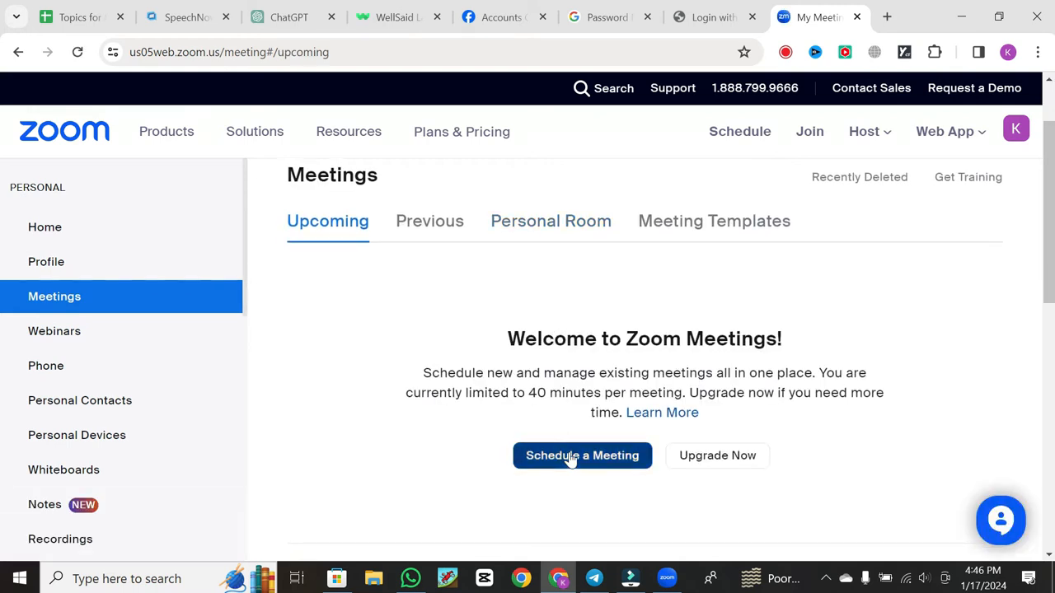
{"action": "left_click", "coordinate": [582, 455]}
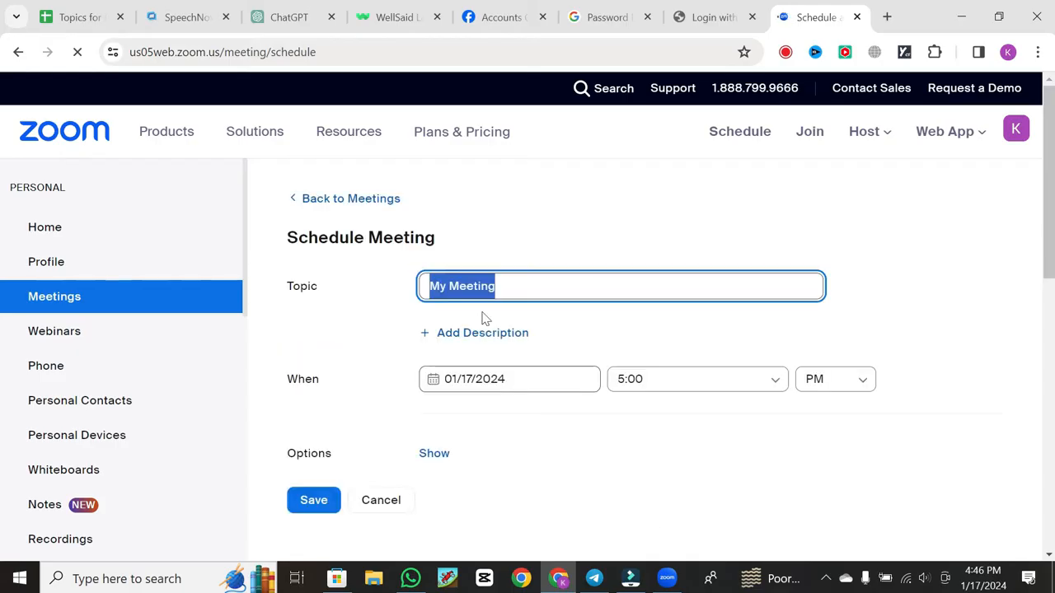
- Save 'For Shopify' for Jan 17, 2024, 5:00 PM, 30 minutes, with one attendee
{"action": "type", "text": "For Shopify"}
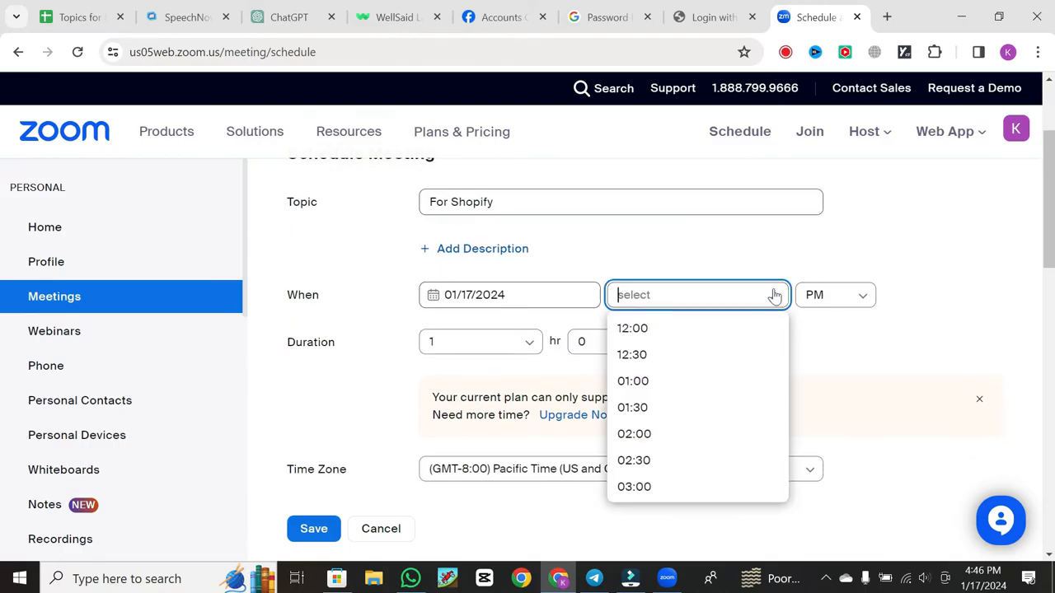
{"action": "left_click", "coordinate": [635, 434]}
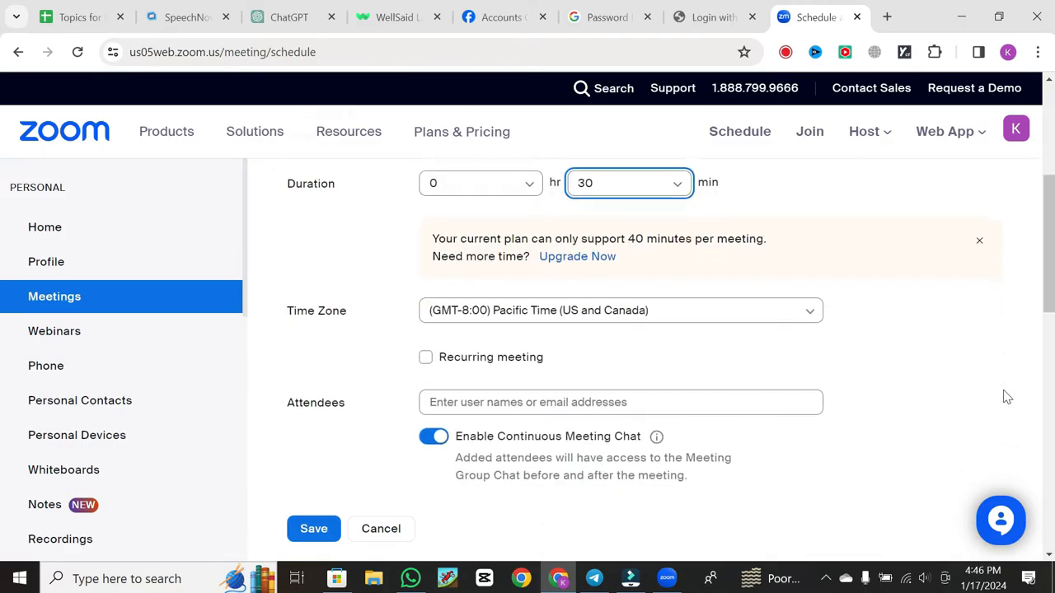
{"action": "type", "text": "hiu"}
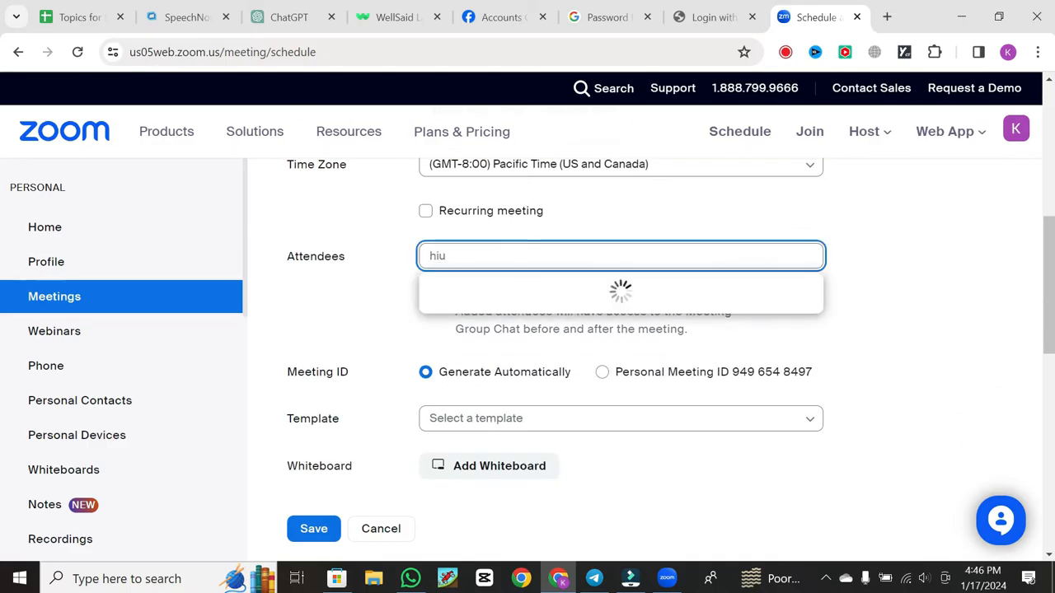
{"action": "type", "text": "khu"}
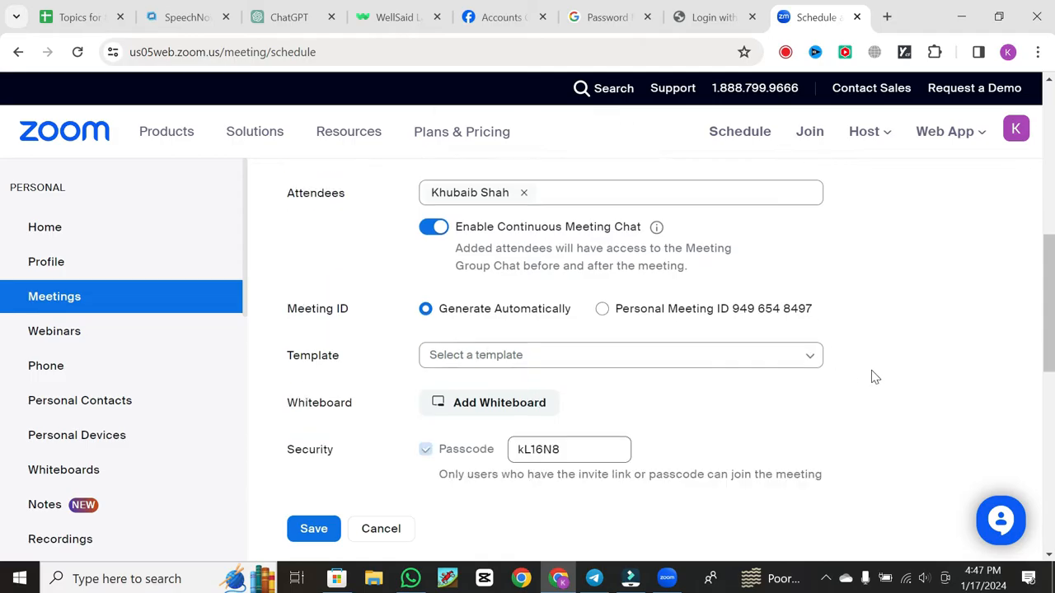
{"action": "scroll", "scroll_direction": "down", "scroll_amount": 3}
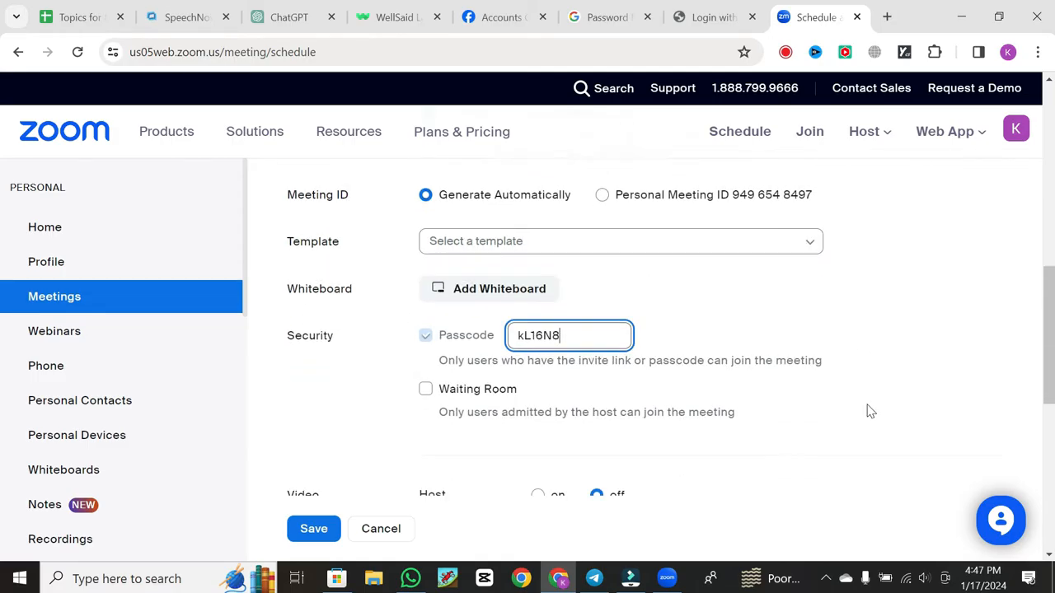
{"action": "scroll", "scroll_direction": "down", "scroll_amount": 3}
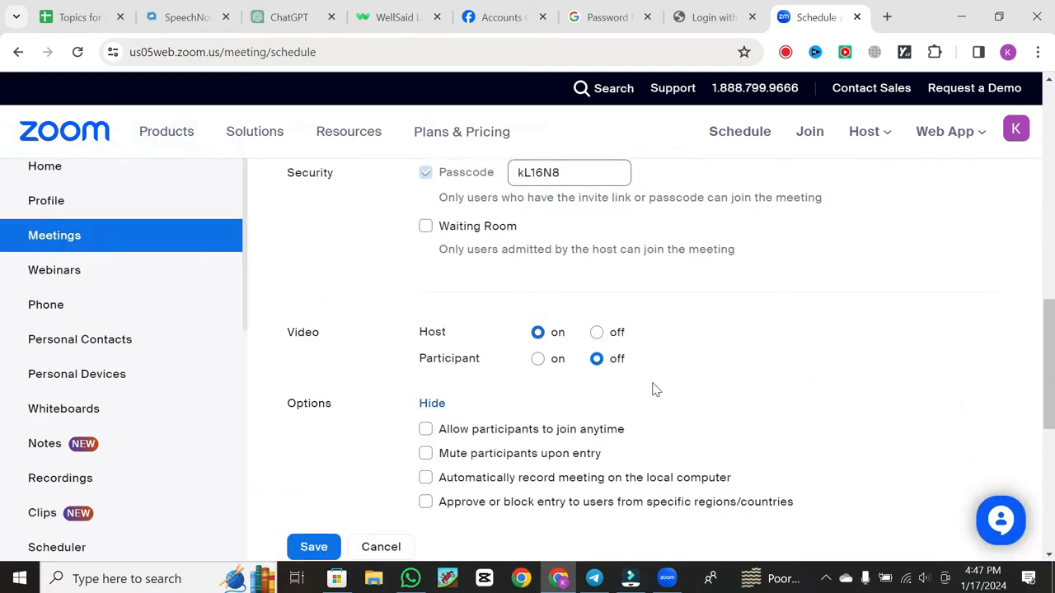
{"action": "left_click", "coordinate": [313, 546]}
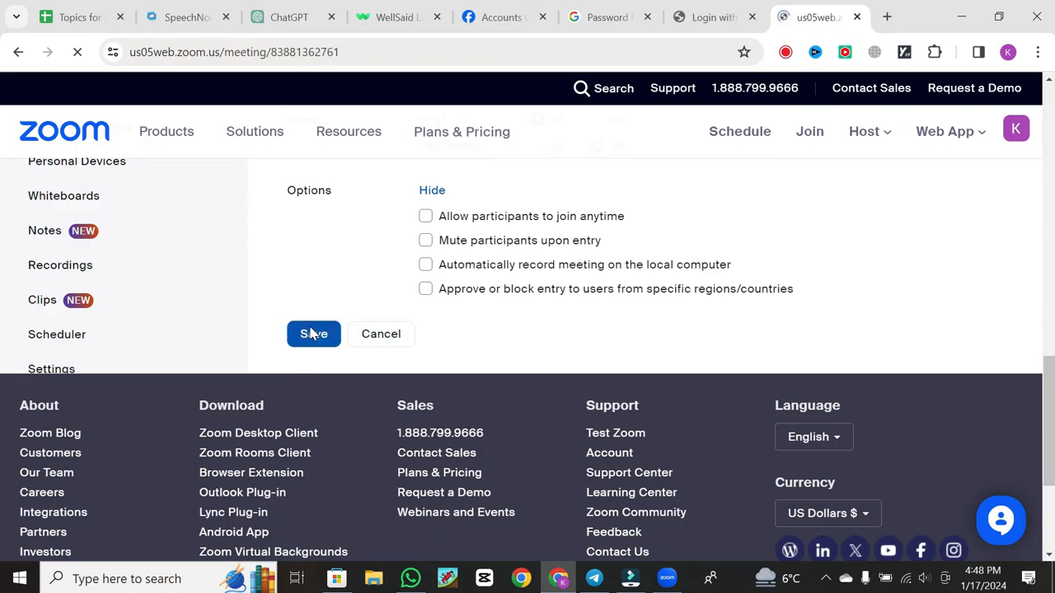
{"action": "left_click", "coordinate": [313, 333]}
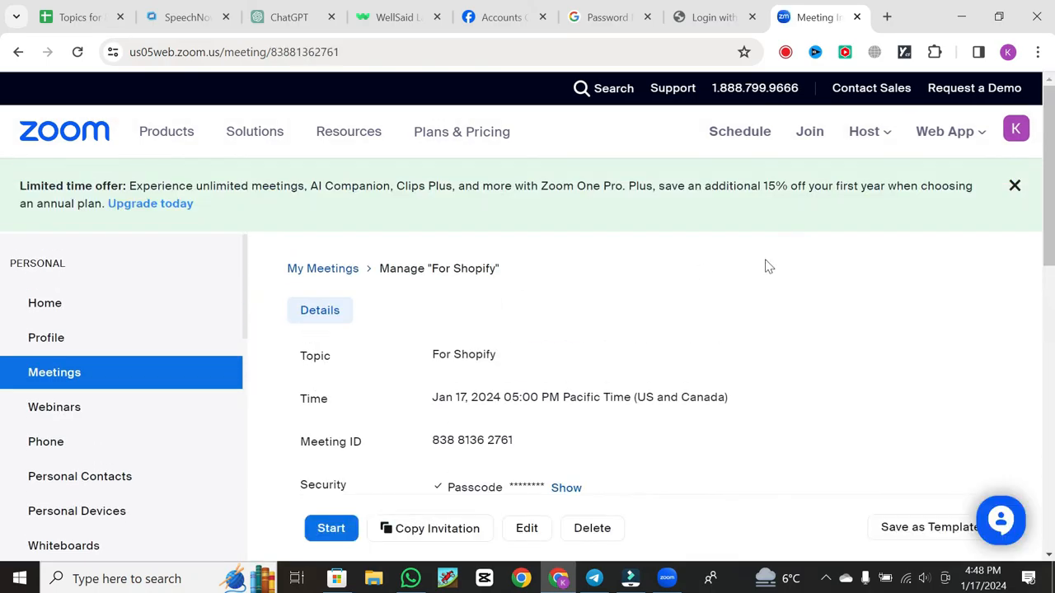
- Copy the For Shopify meeting invitation from the meeting details page
{"action": "scroll", "scroll_direction": "down", "scroll_amount": 3}
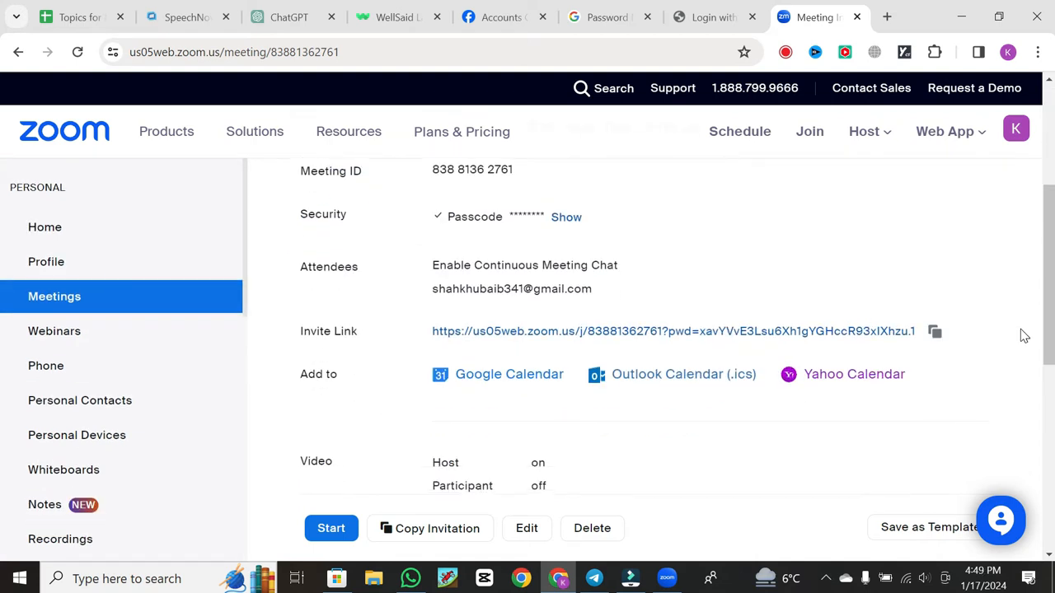
{"action": "mouse_move", "coordinate": [988, 340]}
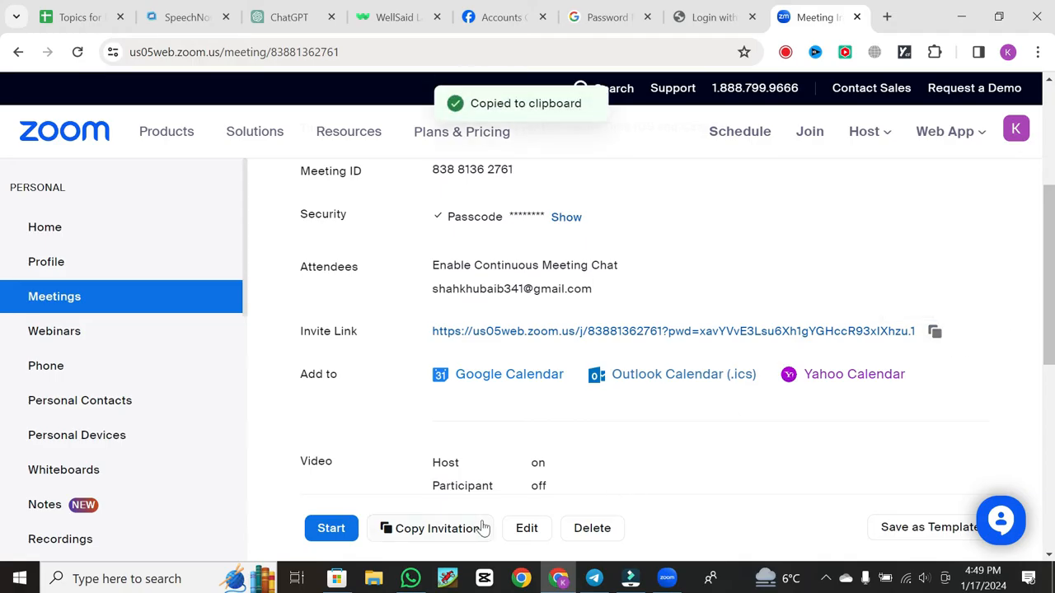
{"action": "left_click", "coordinate": [410, 578]}
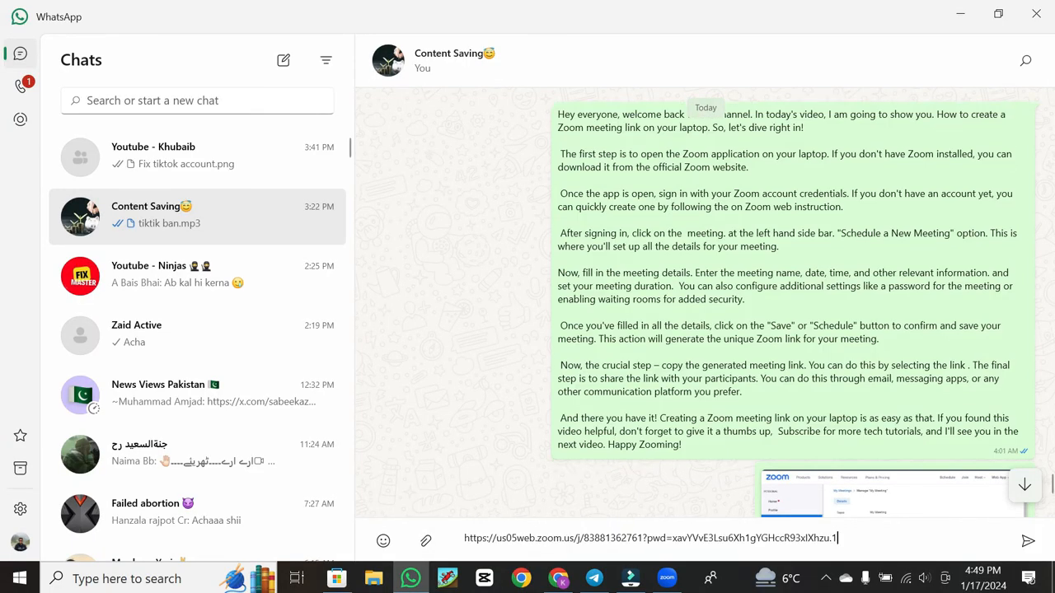
- Send the pasted invite link in the Content Saving chat and open it
{"action": "key", "text": "Return"}
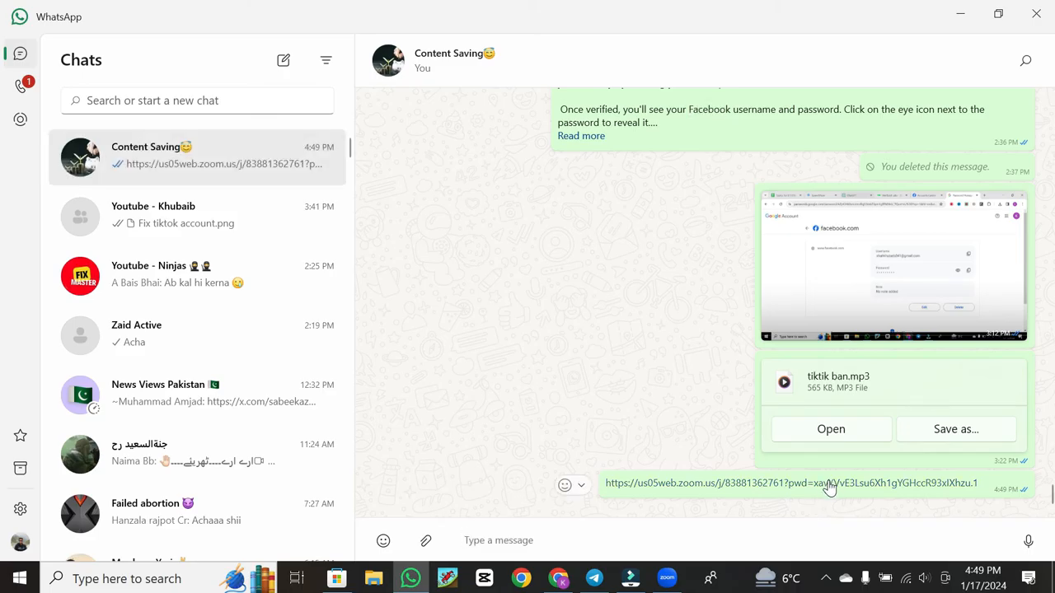
{"action": "left_click", "coordinate": [789, 483]}
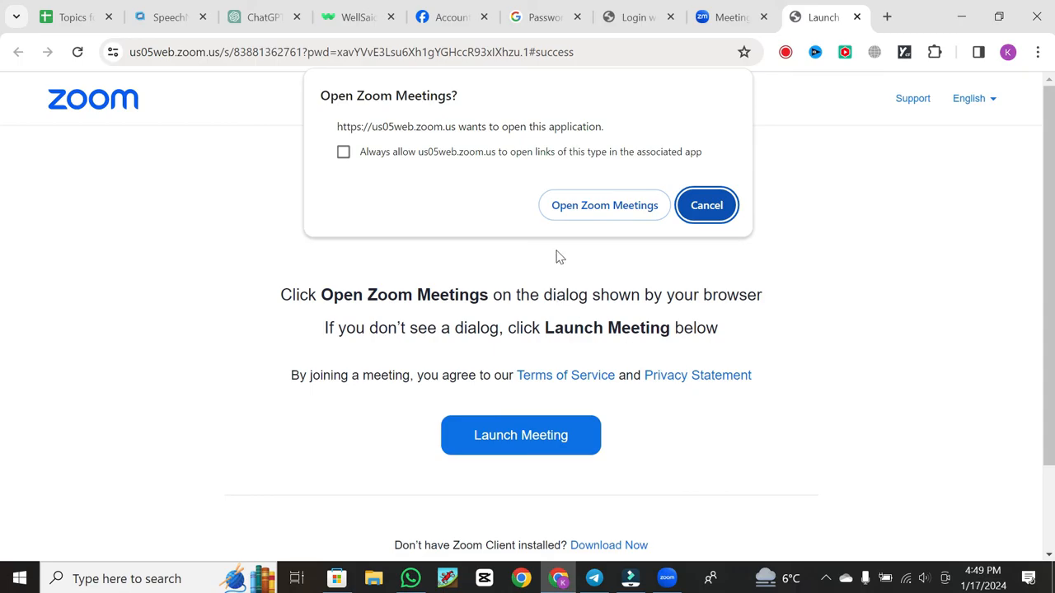
- Allow the browser to open Zoom Meetings so the desktop app connects
{"action": "left_click", "coordinate": [604, 204]}
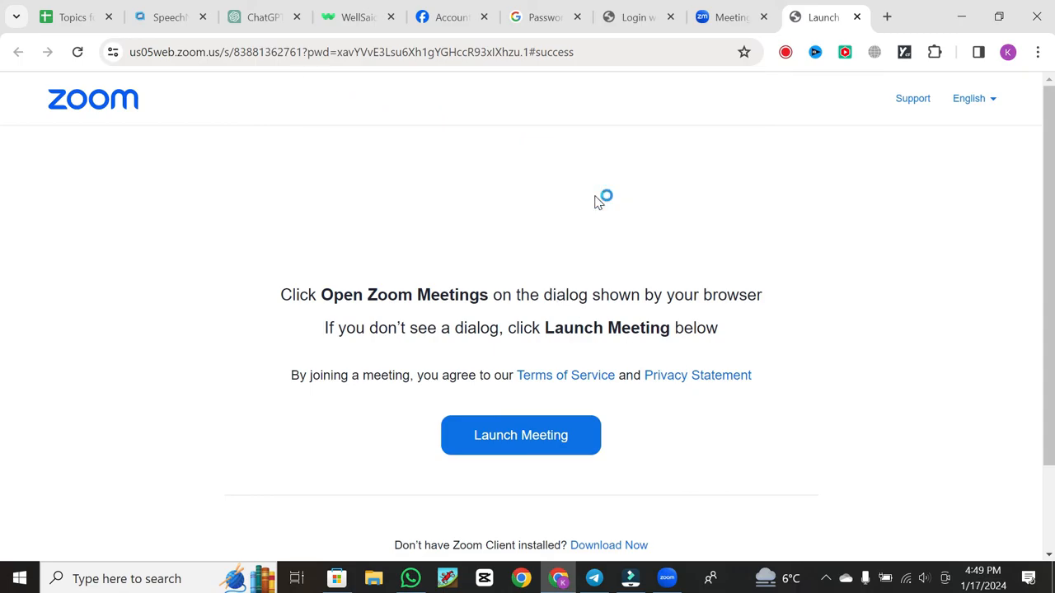
{"action": "left_click", "coordinate": [520, 435]}
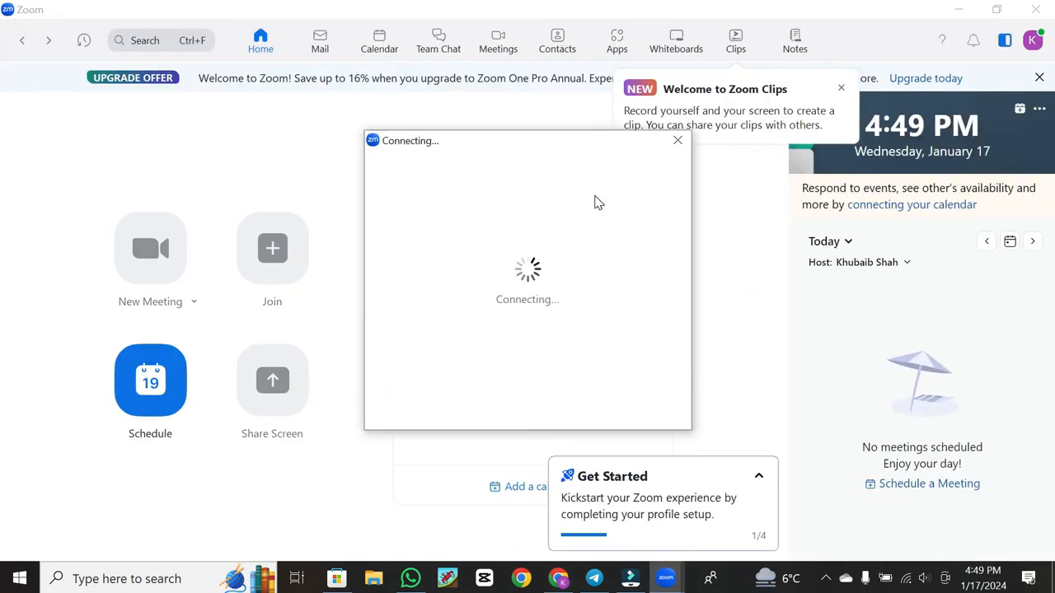